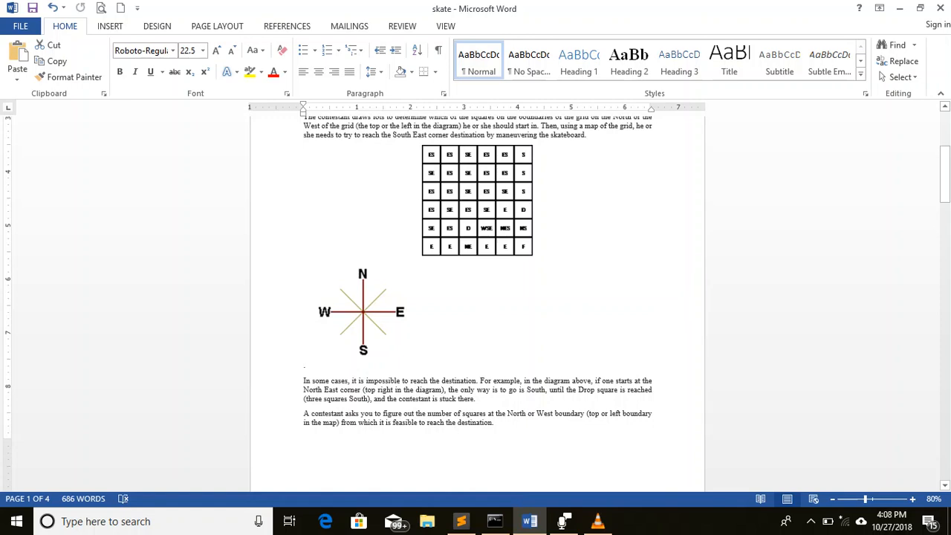
mouse_move(475, 156)
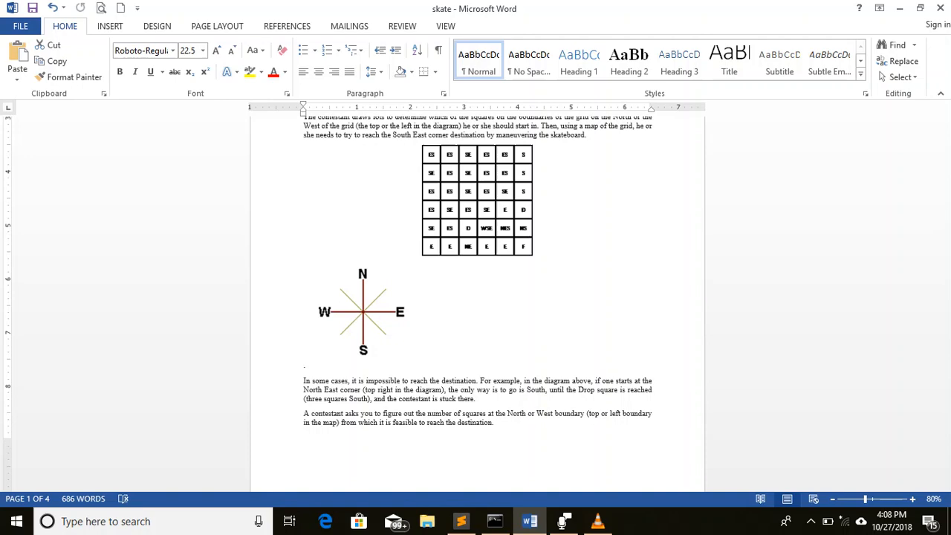
- Scroll through the Constraints, Input Format, Output and Example 1 sections in Word
scroll(down, 3)
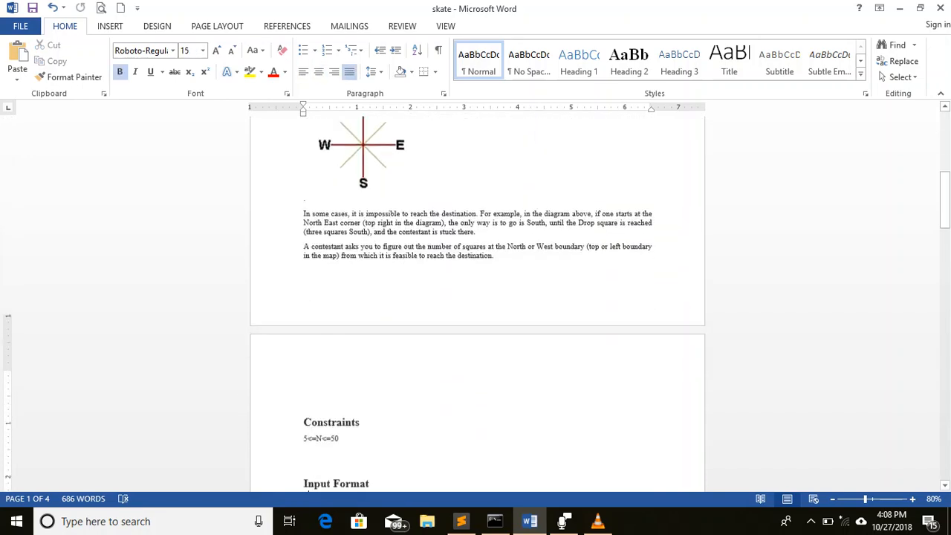
scroll(down, 3)
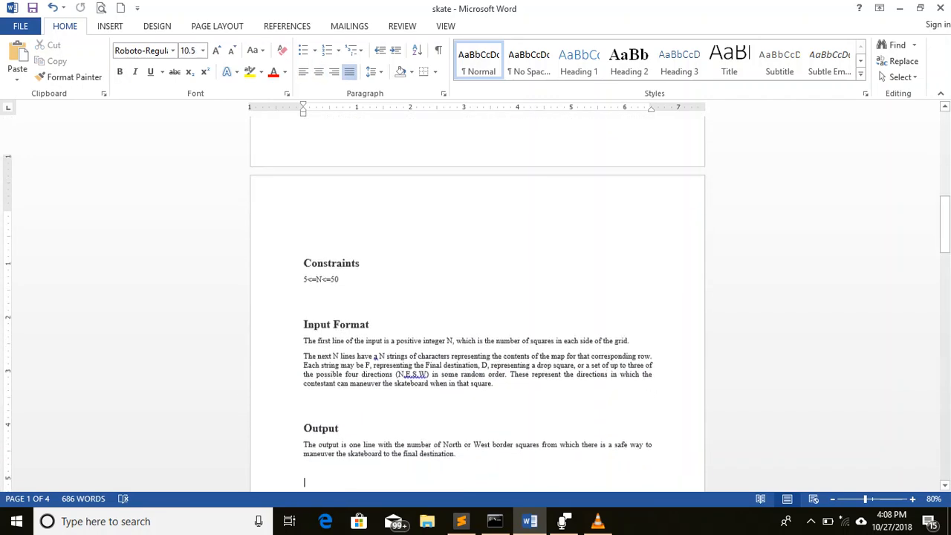
scroll(down, 3)
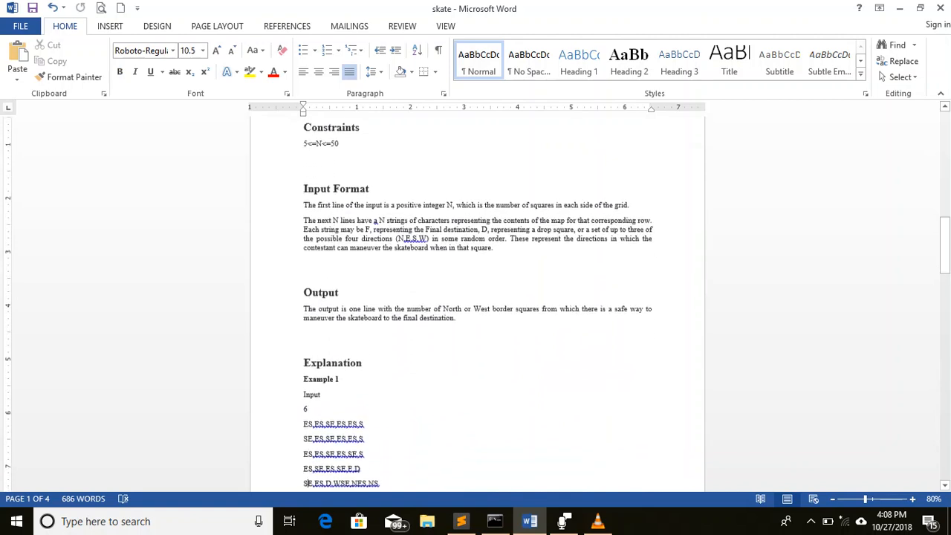
scroll(down, 3)
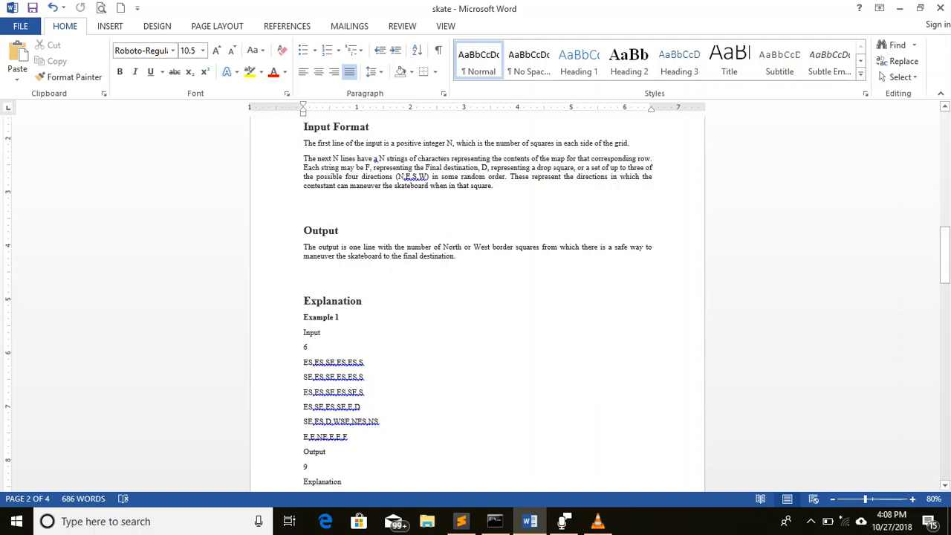
- Highlight grid size 6 in Example 1, then bring up Skate.java in Sublime Text
double_click(304, 347)
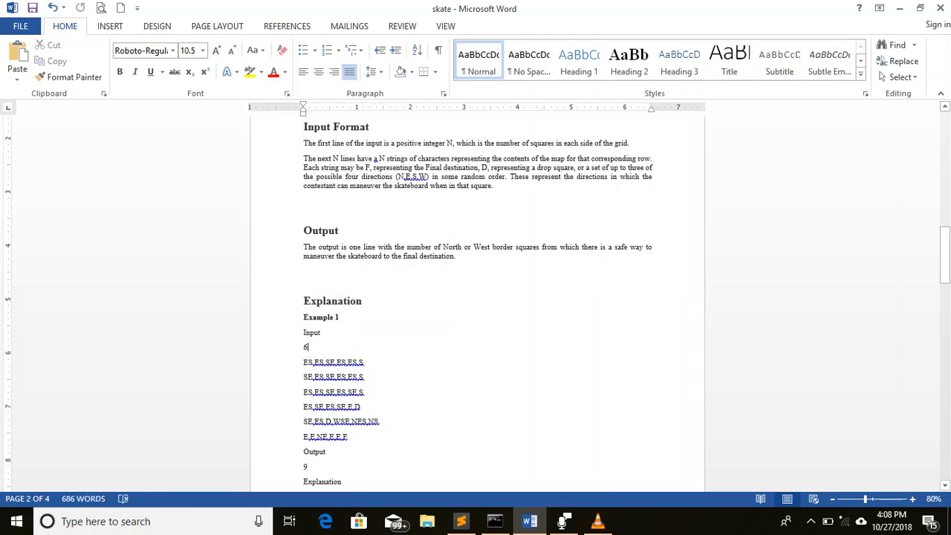
click(460, 521)
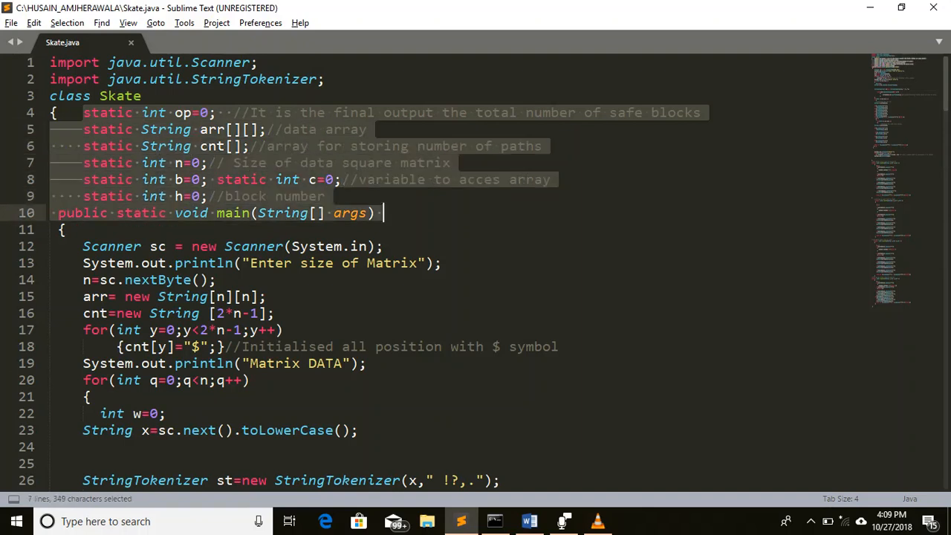
click(379, 213)
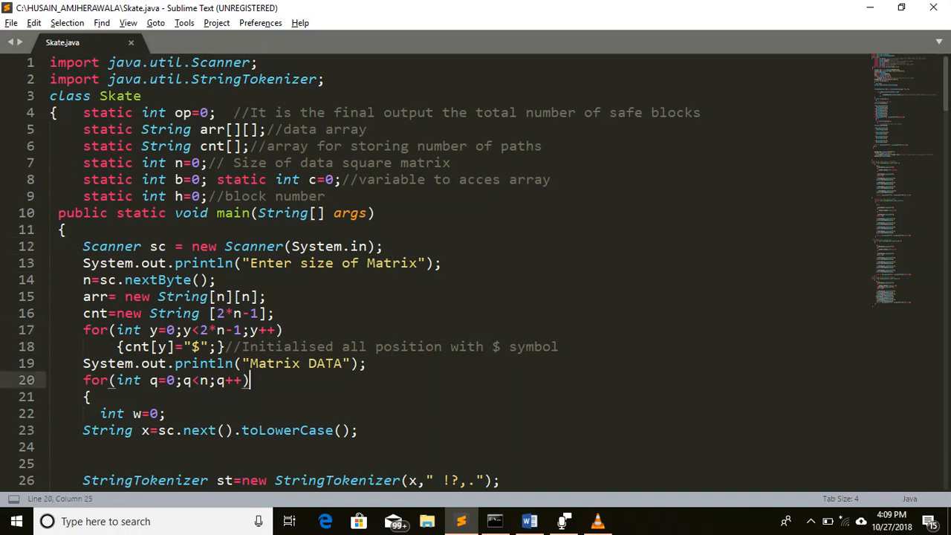
click(216, 279)
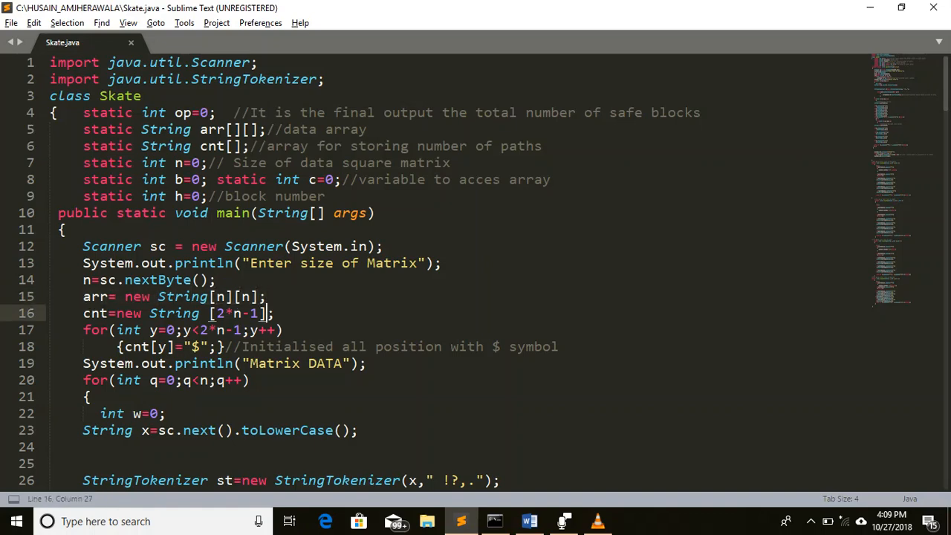
scroll(down, 3)
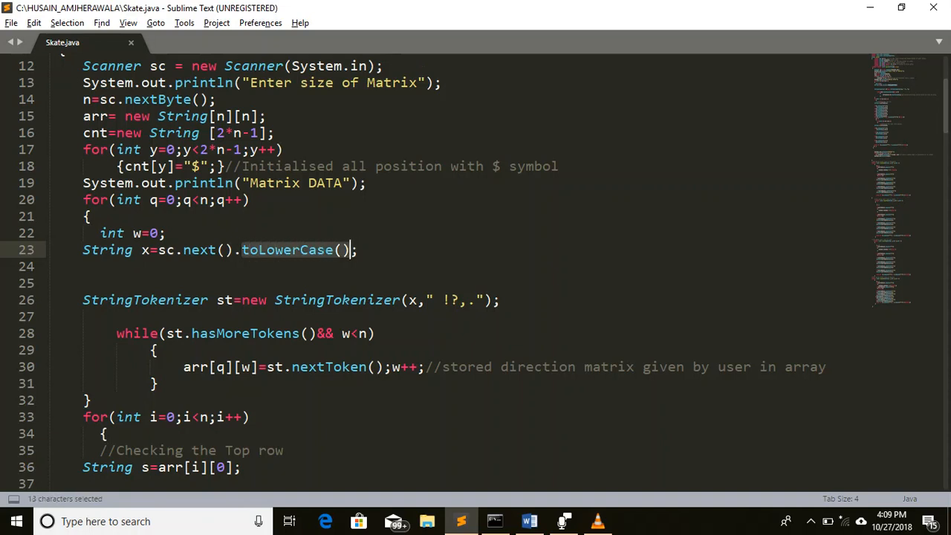
click(48, 299)
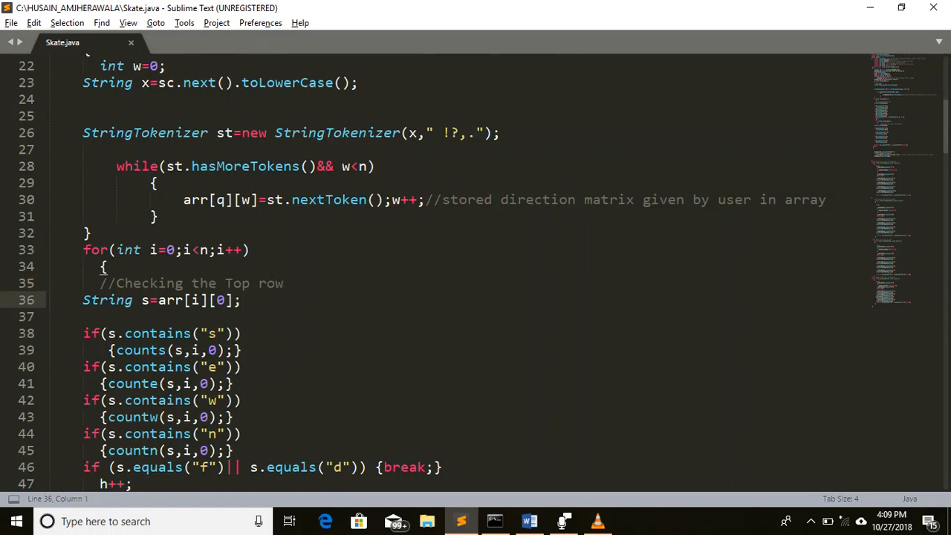
- Reword the 'Top row' comment to 'Checking the column'
key(backspace)
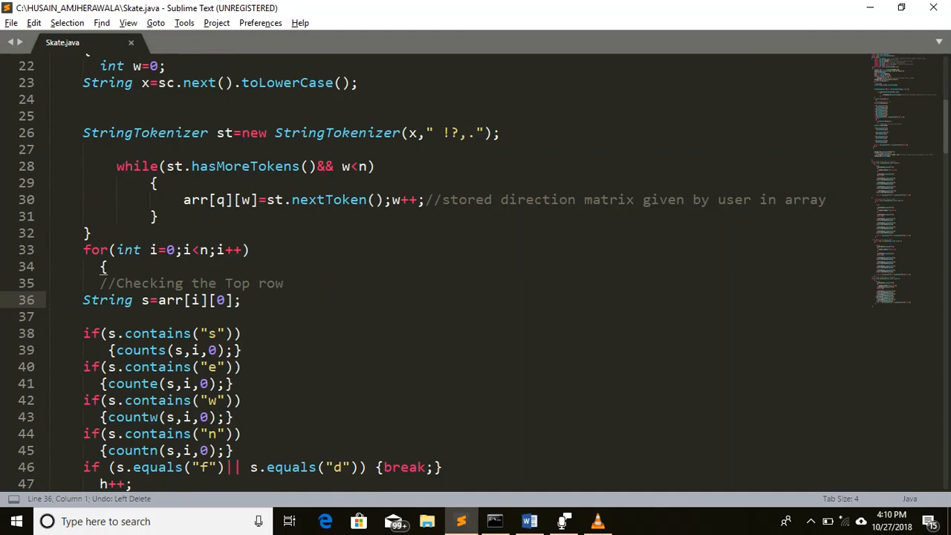
key(BackSpace)
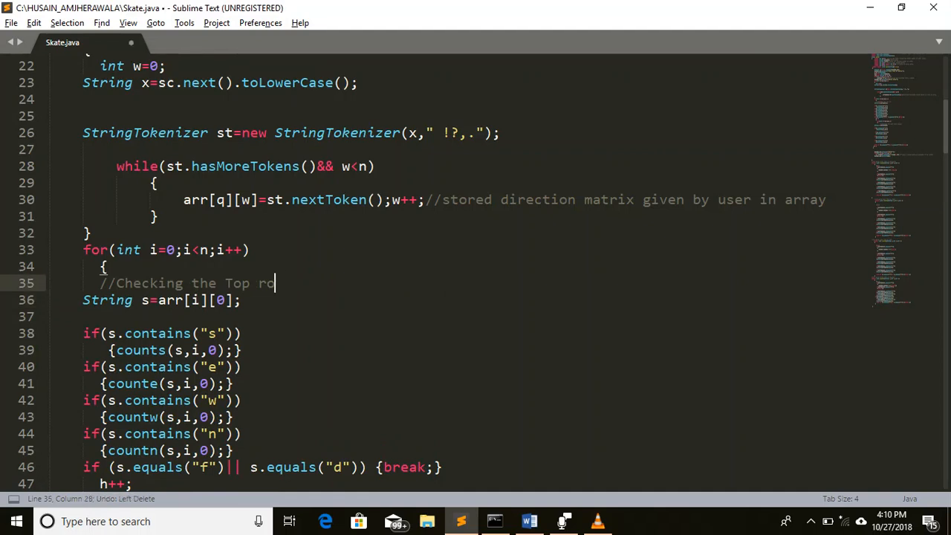
key(BackSpace)
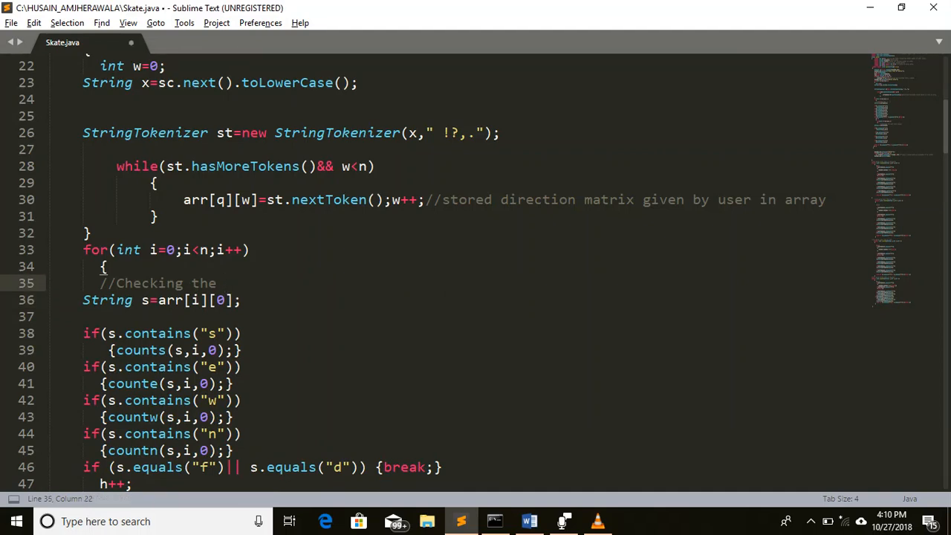
text(column)
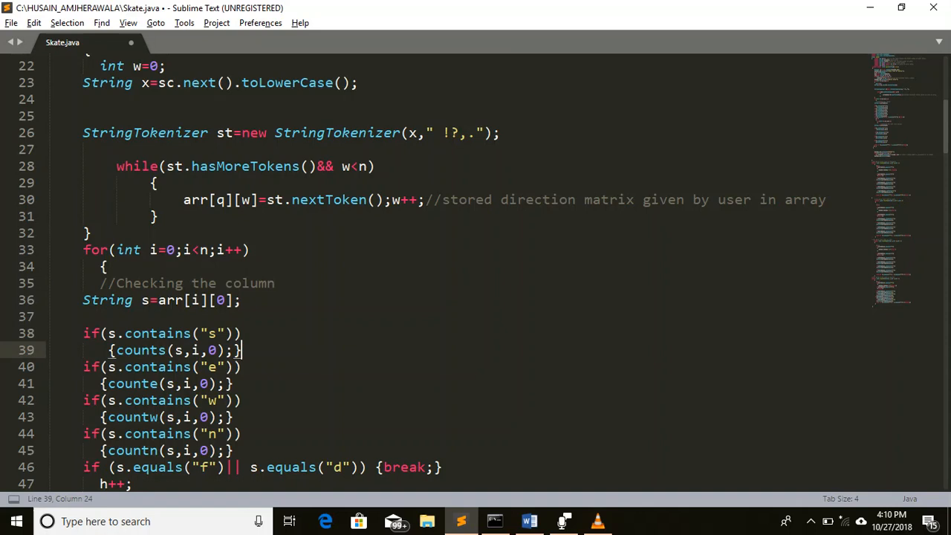
double_click(141, 351)
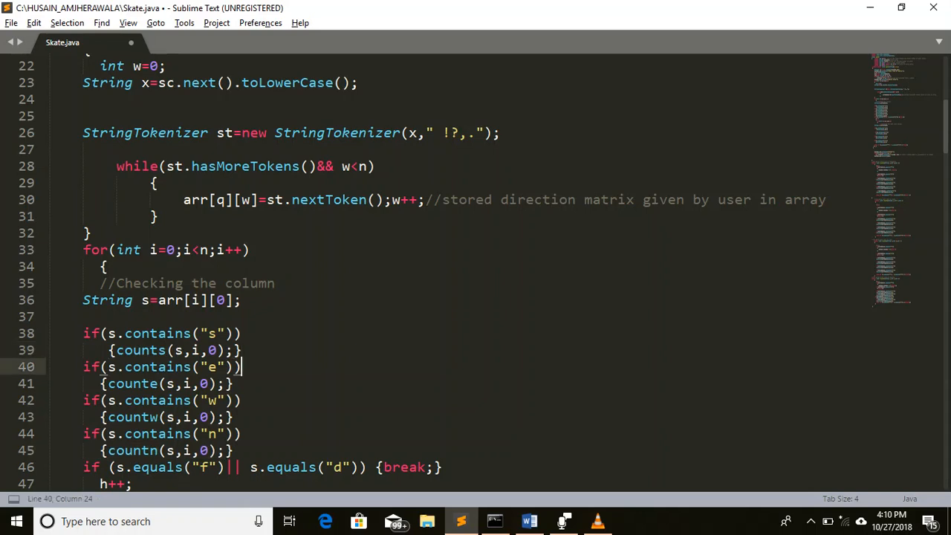
- Replace 'left most column' on line 51 with 'row' to read 'Checking the row'
scroll(down, 3)
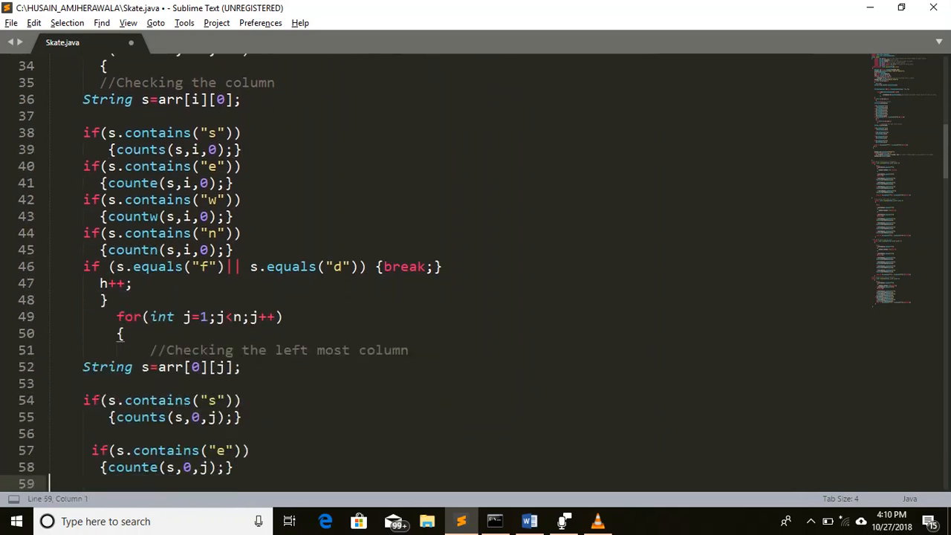
drag(275, 350, 408, 350)
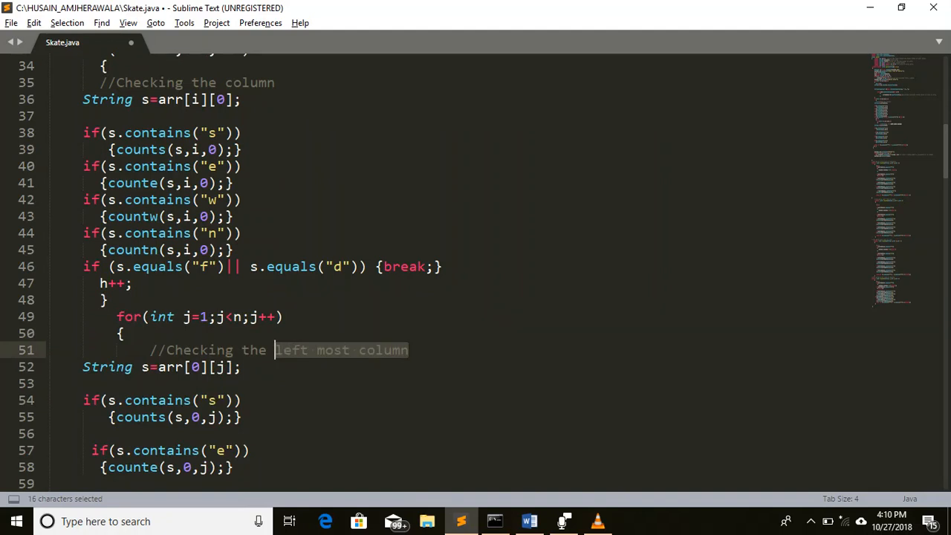
text(ro)
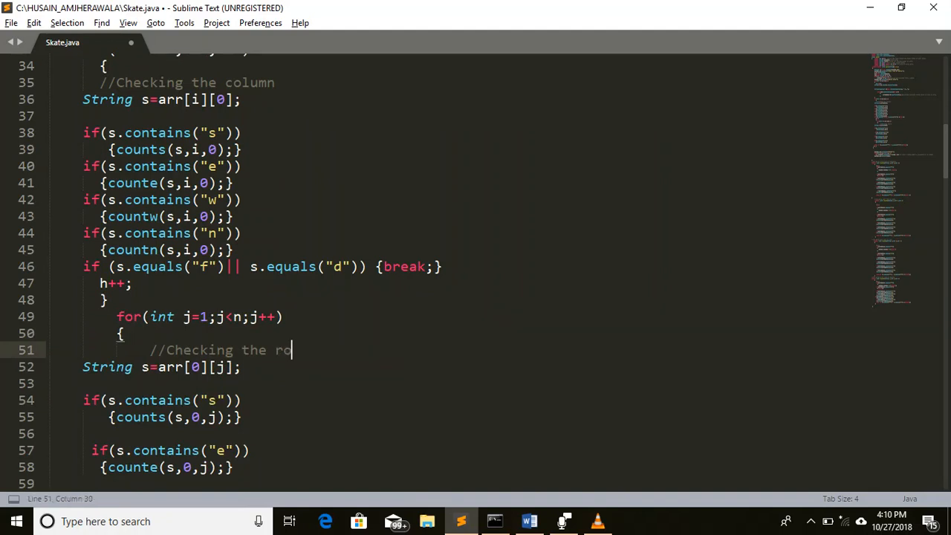
text(w)
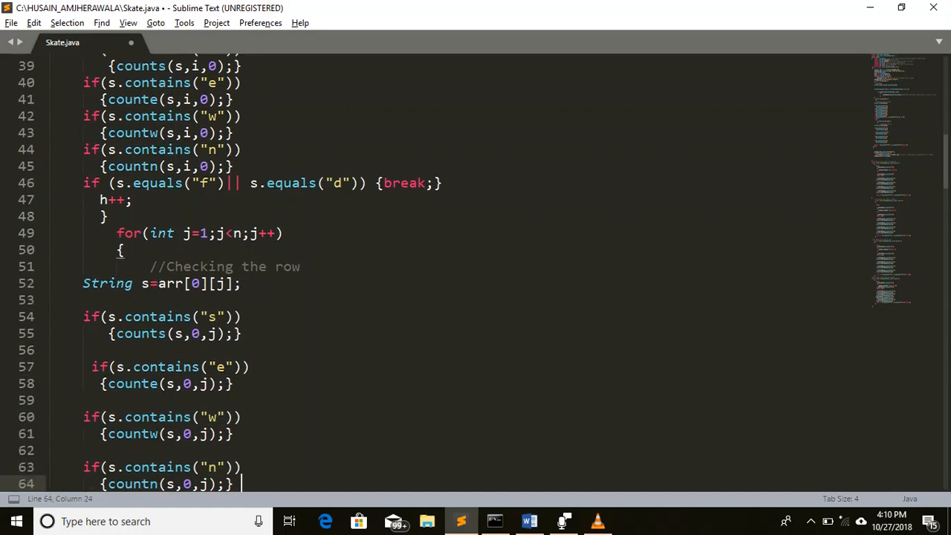
scroll(down, 3)
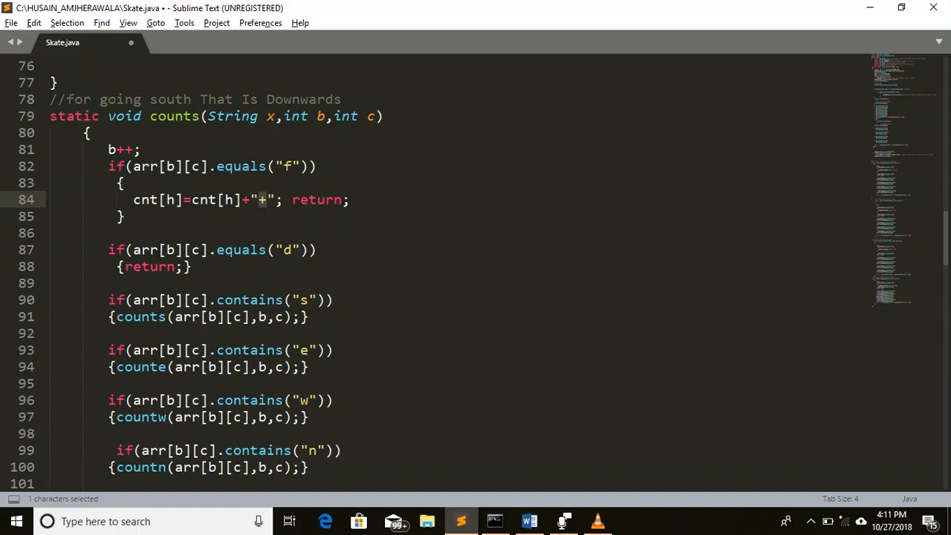
double_click(145, 200)
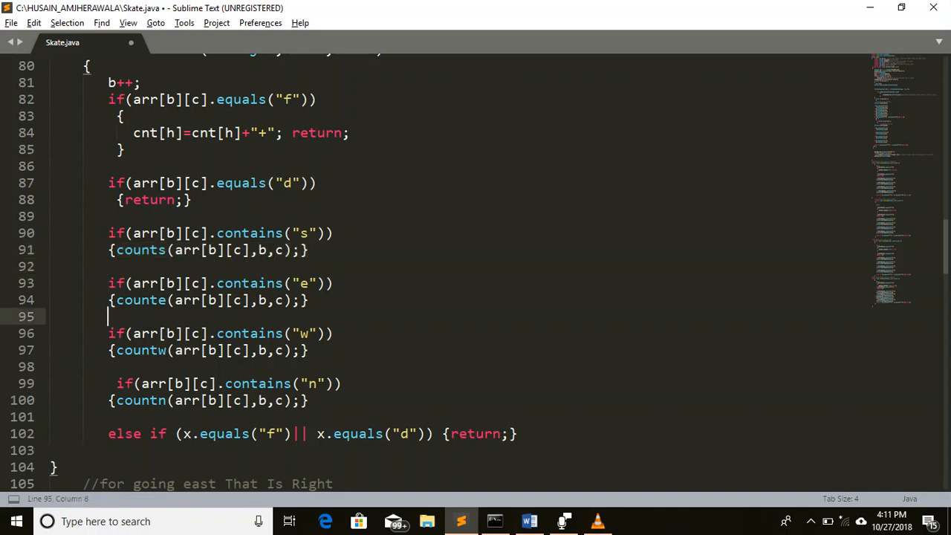
scroll(down, 3)
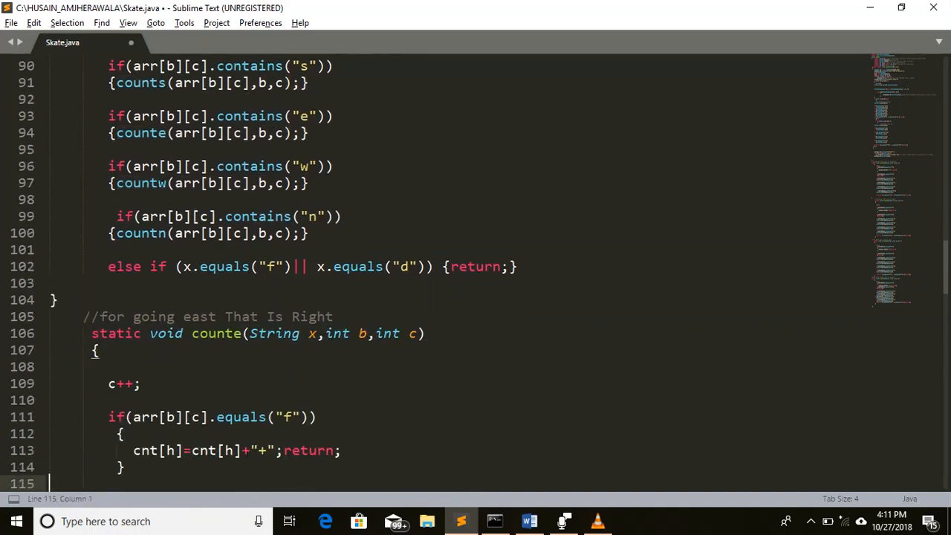
double_click(232, 333)
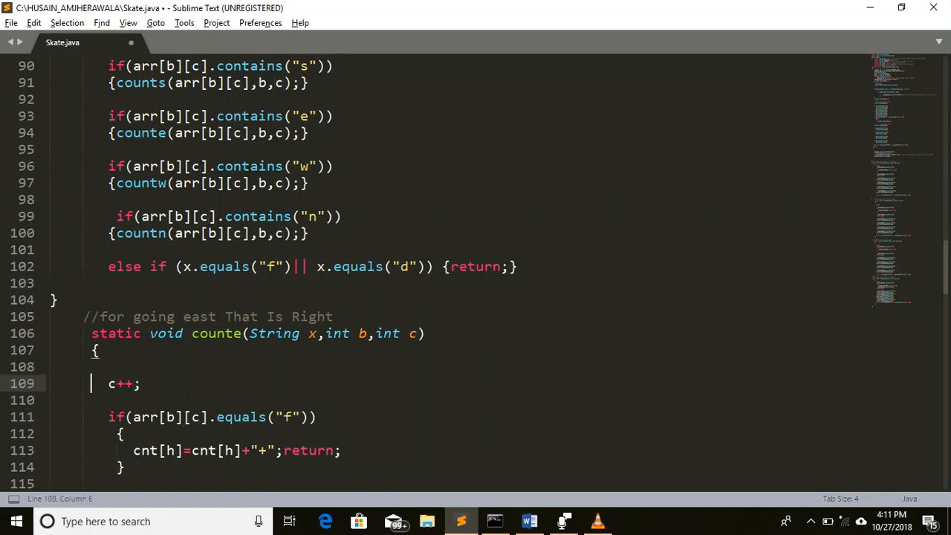
scroll(down, 3)
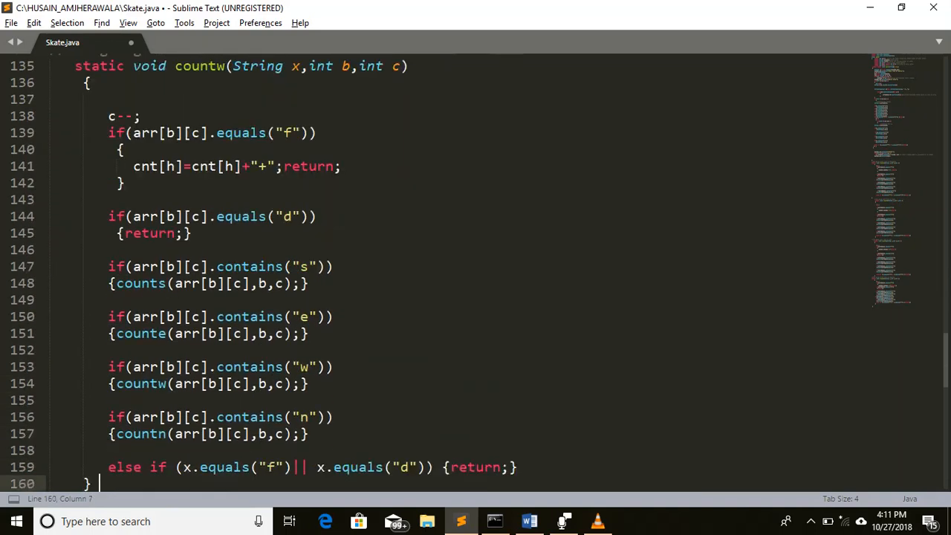
scroll(down, 3)
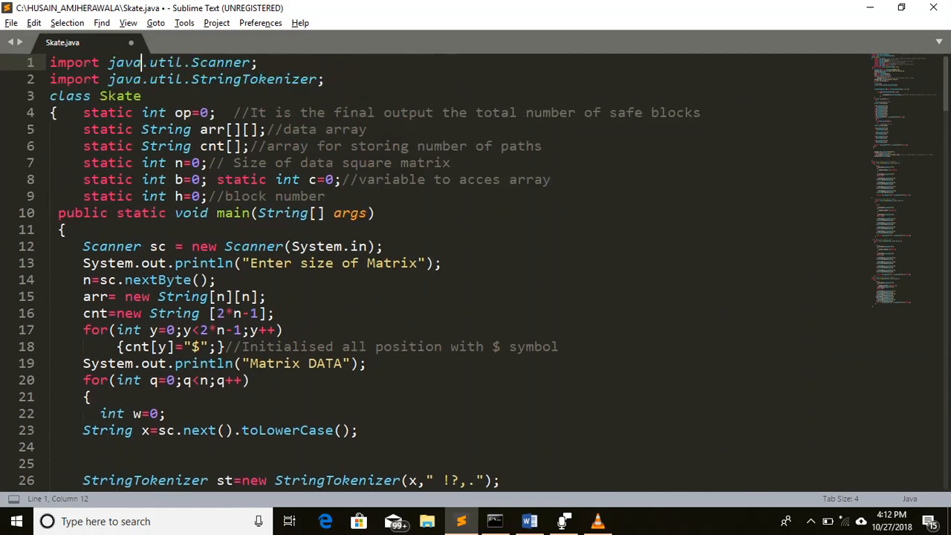
- In Command Prompt, enter sample map rows 'ES,SE,ES,SE,S' and 'es,es,se,es,se,s' for Skate
click(82, 364)
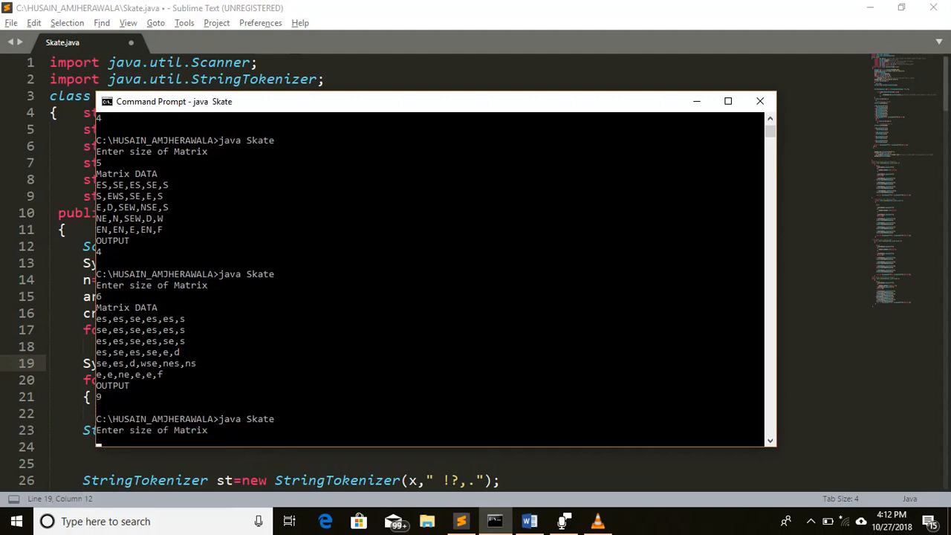
text(ES,SE,ES,SE,S)
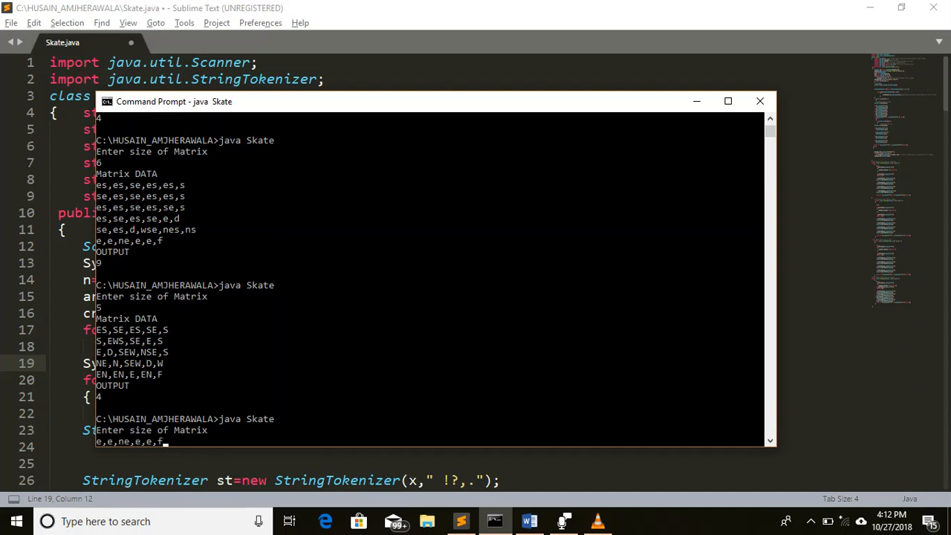
text(es,es,se,es,se,s)
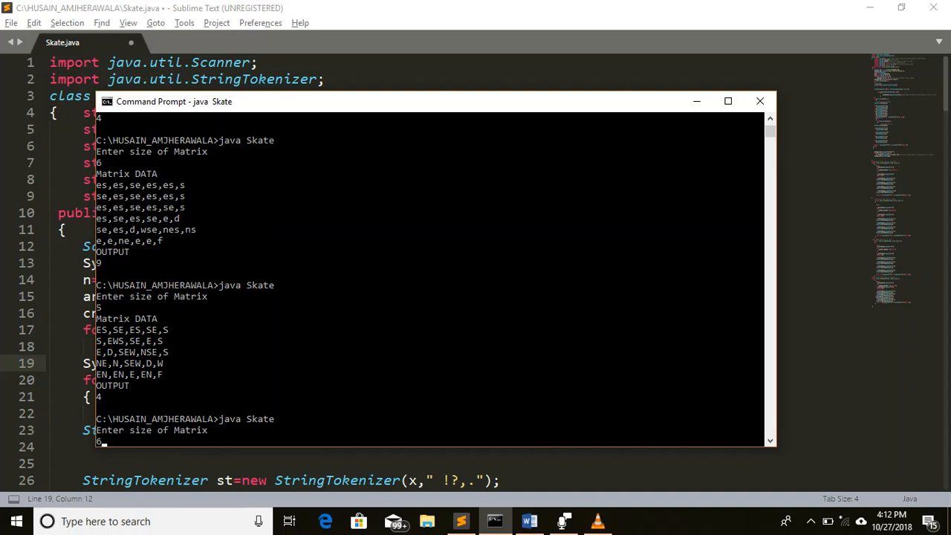
scroll(down, 3)
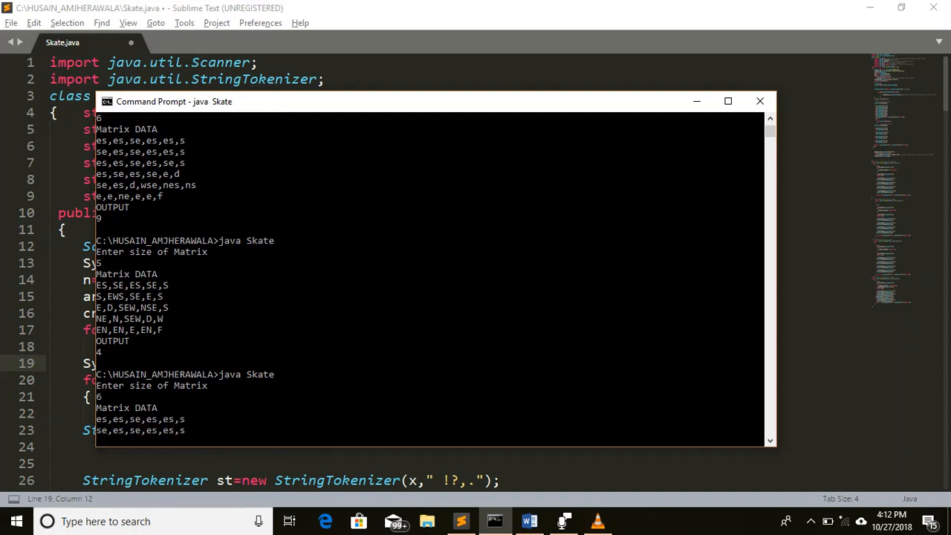